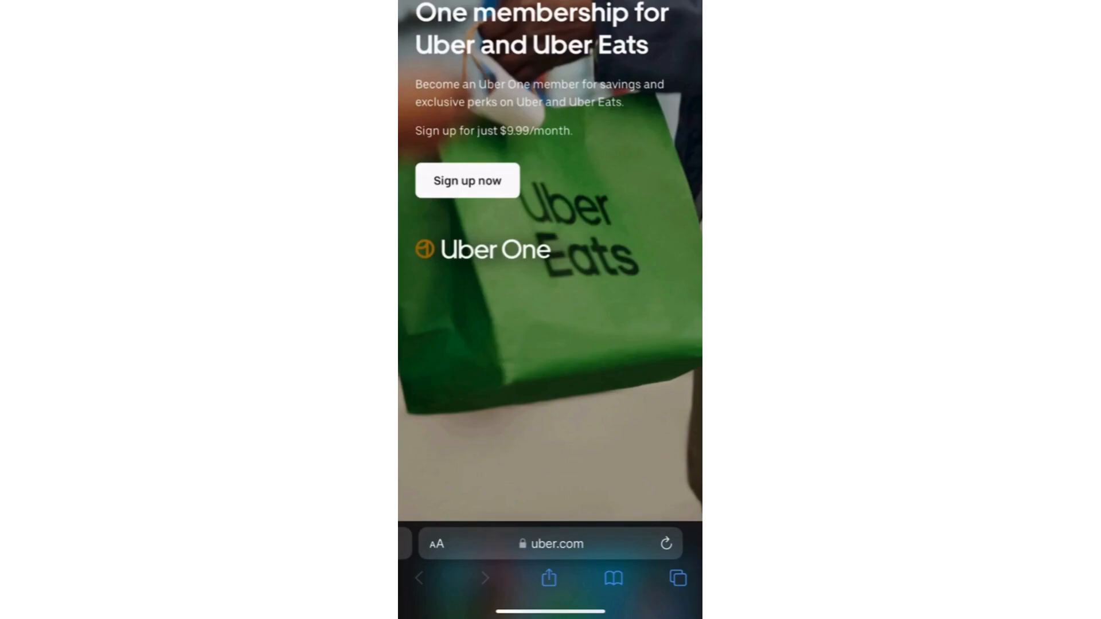
pyautogui.scroll(-3)
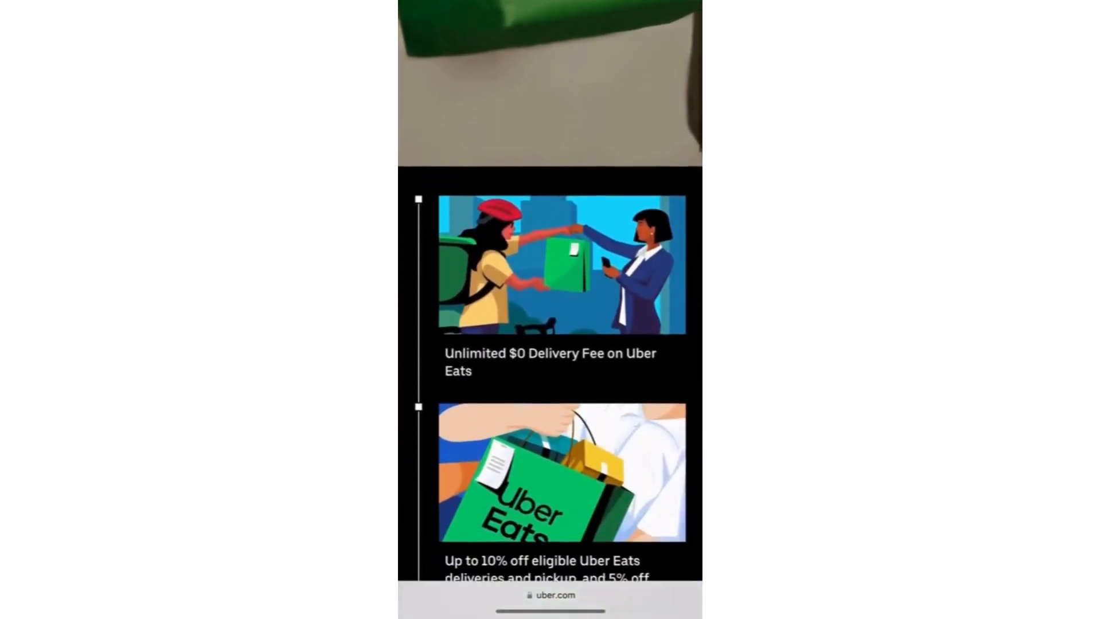
pyautogui.scroll(-3)
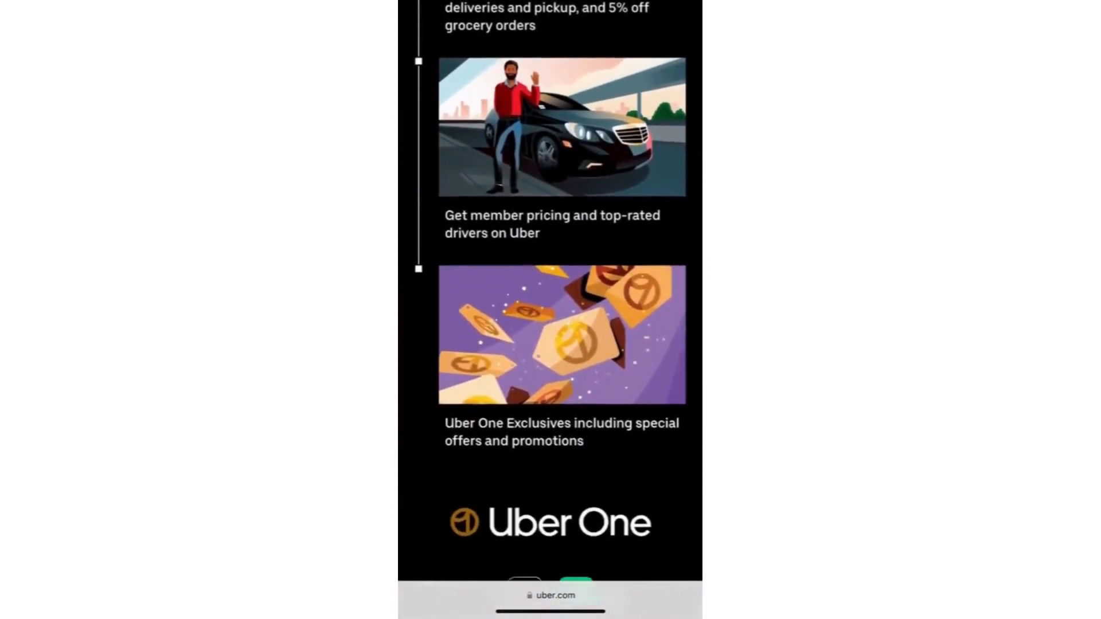
pyautogui.scroll(-3)
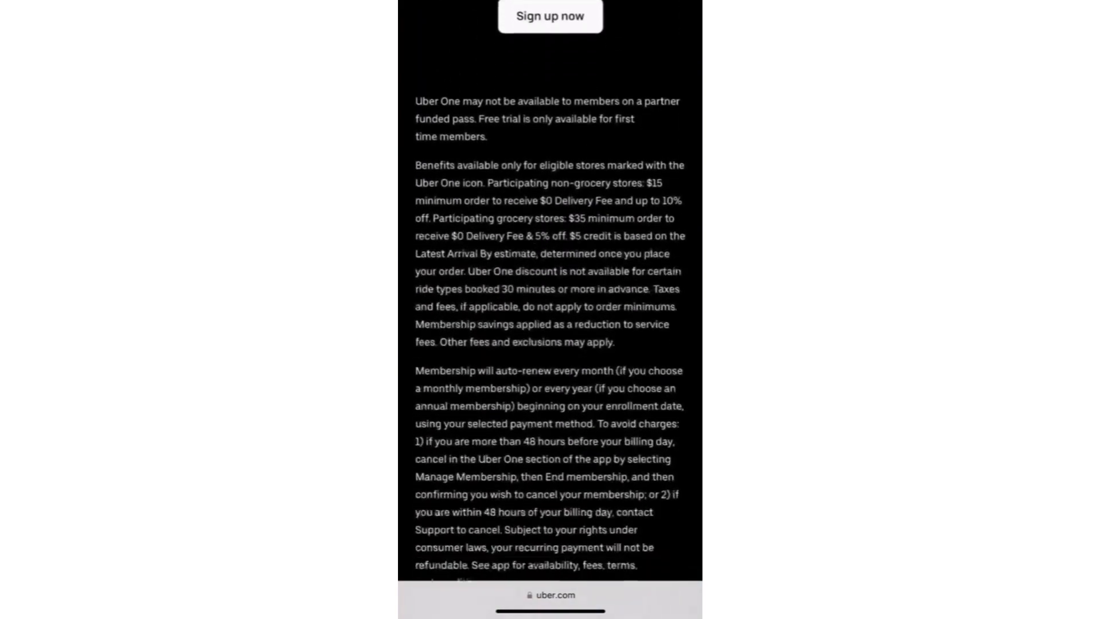
pyautogui.scroll(-3)
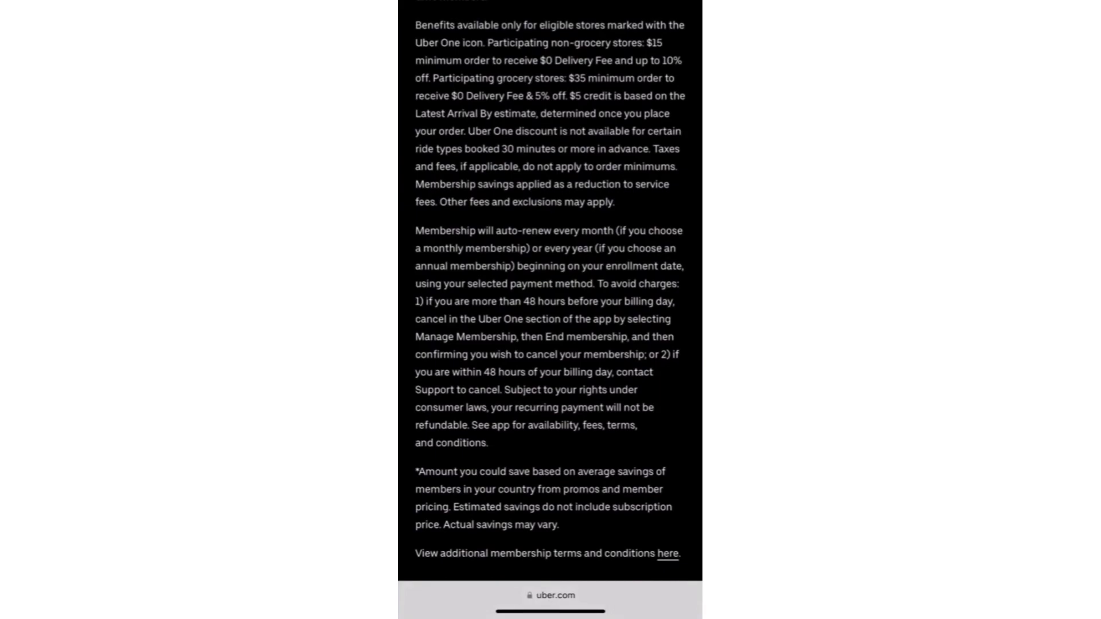